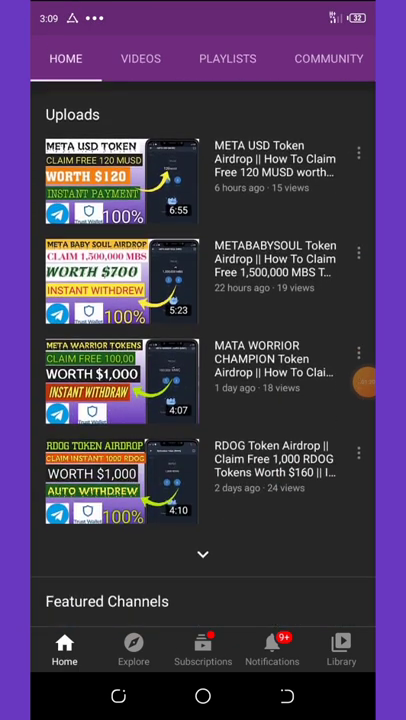
Step: Scroll to the airdrop email's bot link and open it in Telegram
scroll("down", 3)
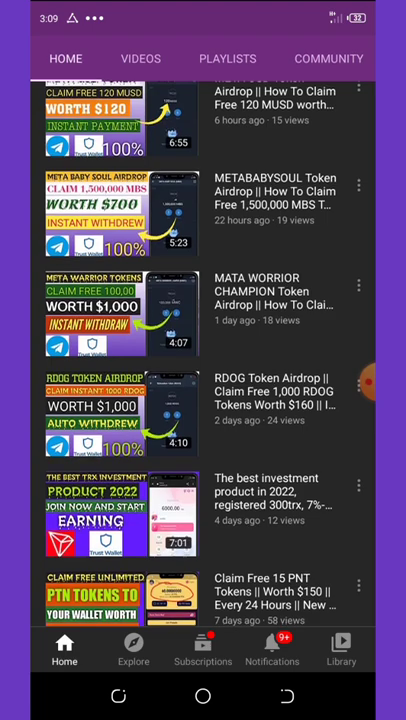
scroll("down", 3)
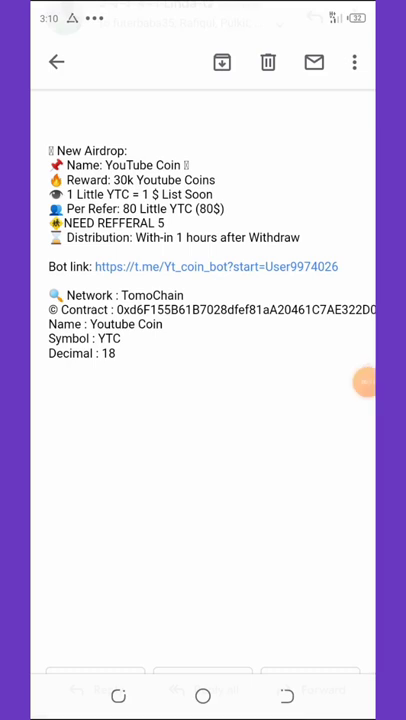
double_click(216, 266)
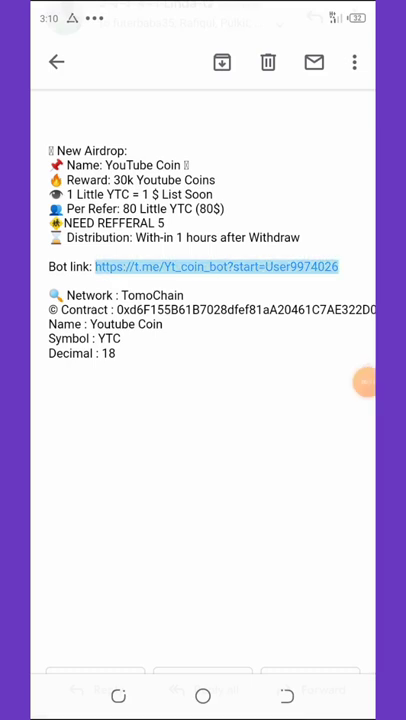
left_click(56, 62)
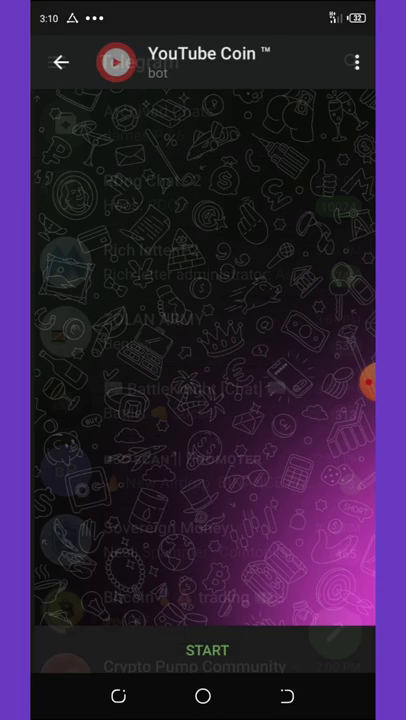
Step: Start the YouTube Coin bot and read through its YTC airdrop welcome and task list
left_click(207, 650)
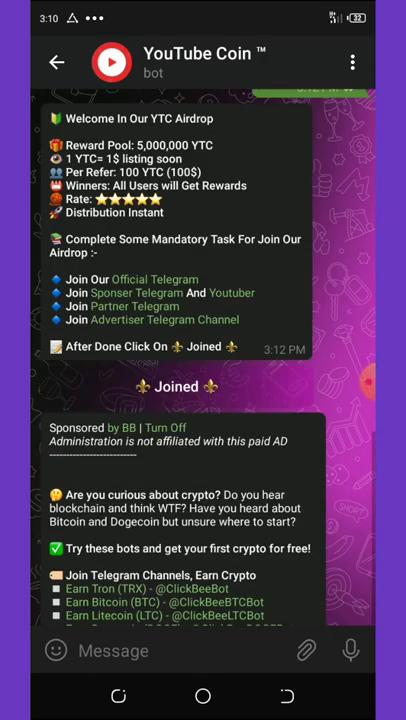
scroll("down", 3)
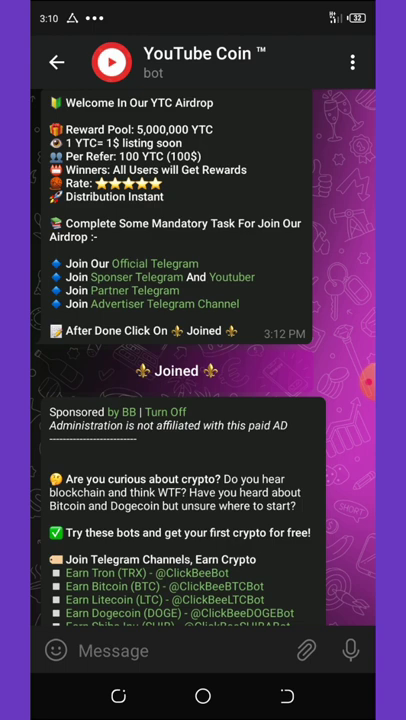
scroll("down", 3)
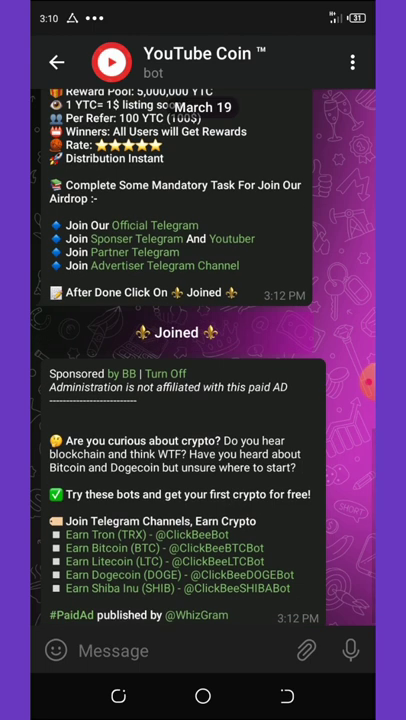
scroll("up", 3)
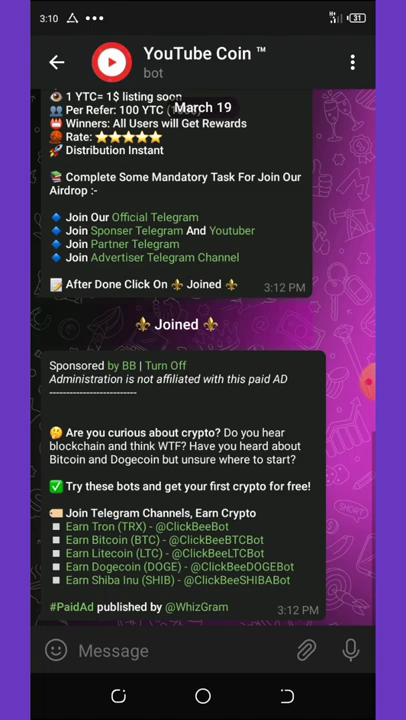
scroll("down", 3)
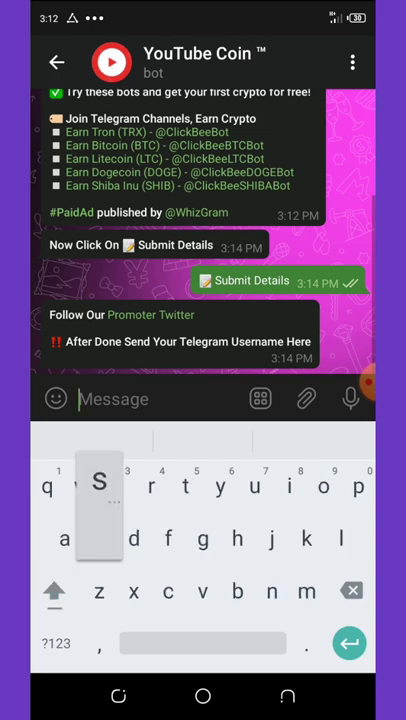
type("stevo2")
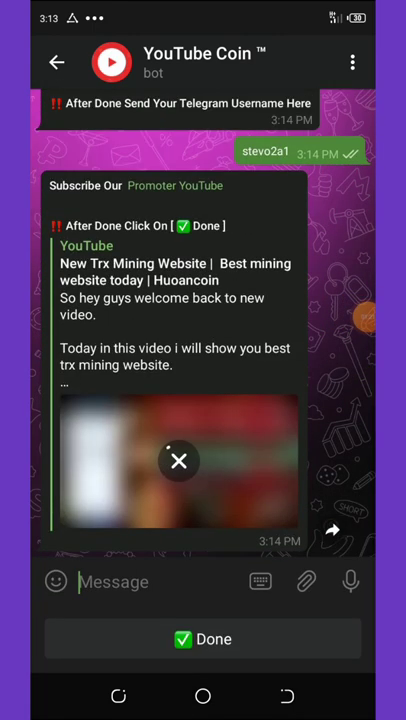
left_click(178, 461)
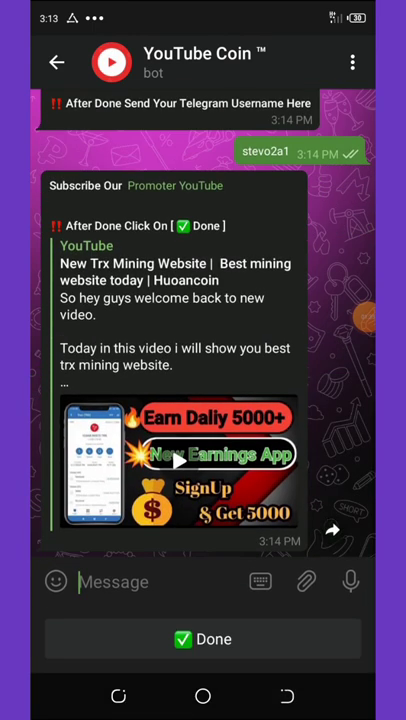
left_click(203, 639)
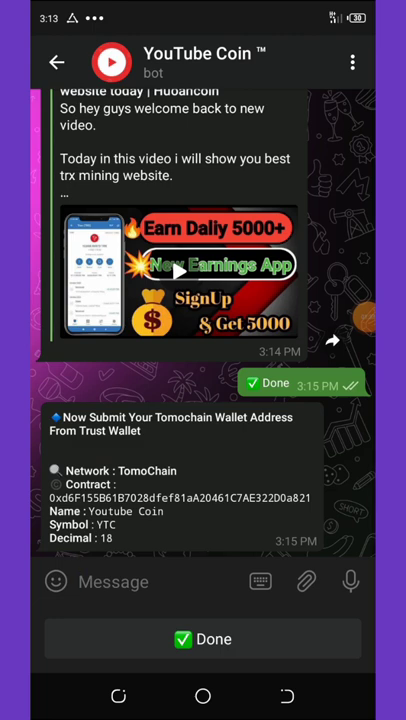
left_click(113, 582)
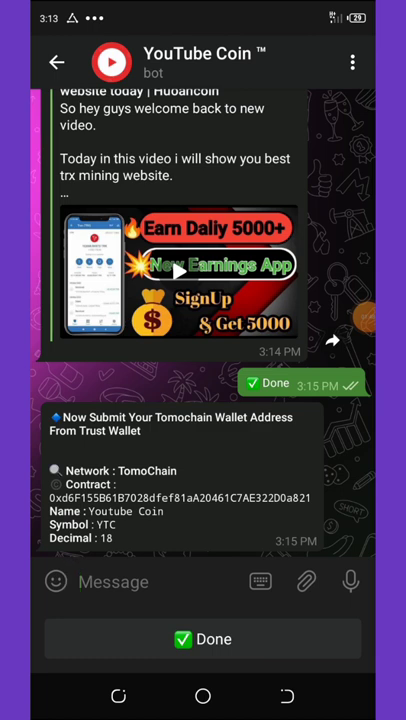
left_click(185, 497)
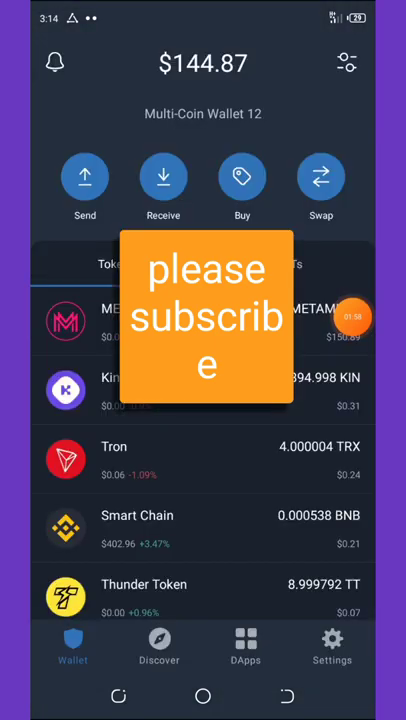
Step: Search Trust Wallet for contract 8dfef81aA20461C7AE322D0a821 and begin adding a custom token
scroll("down", 3)
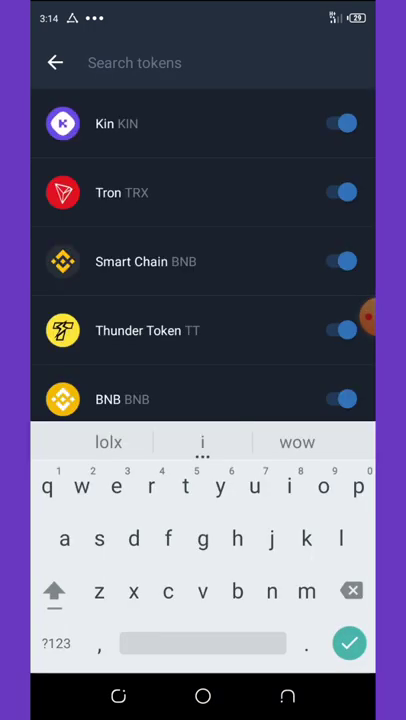
type("8dfef81aA20461C7AE322D0a821")
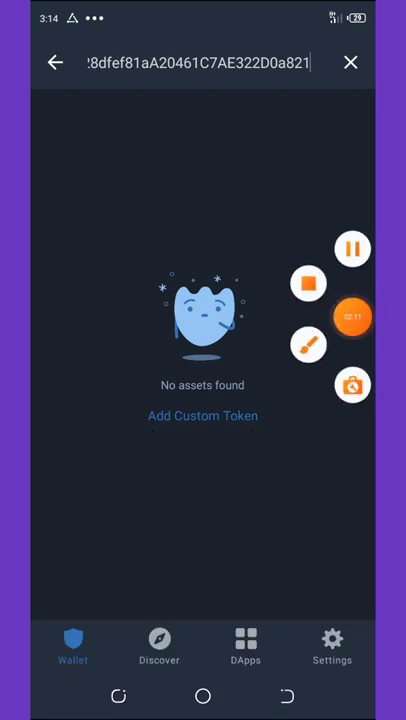
left_click(351, 317)
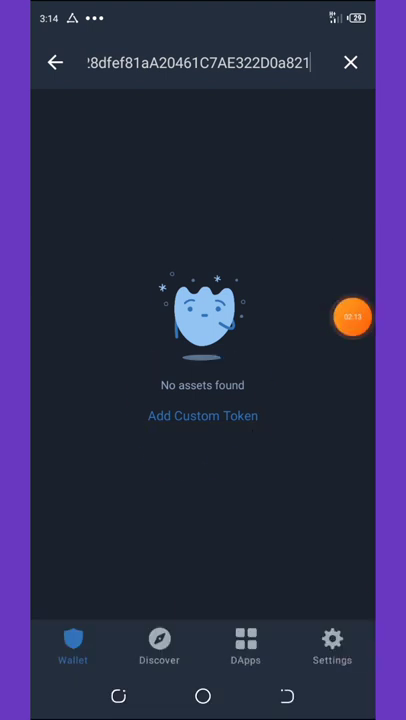
left_click(202, 415)
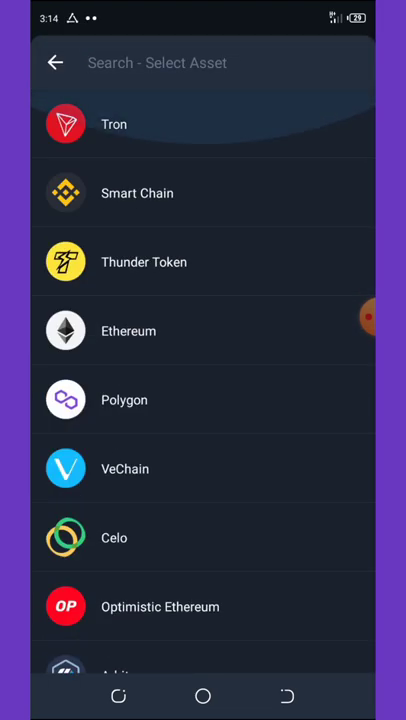
Step: Save the TomoChain custom token named YouTube Coin, symbol YTC, 18 decimals
scroll("down", 3)
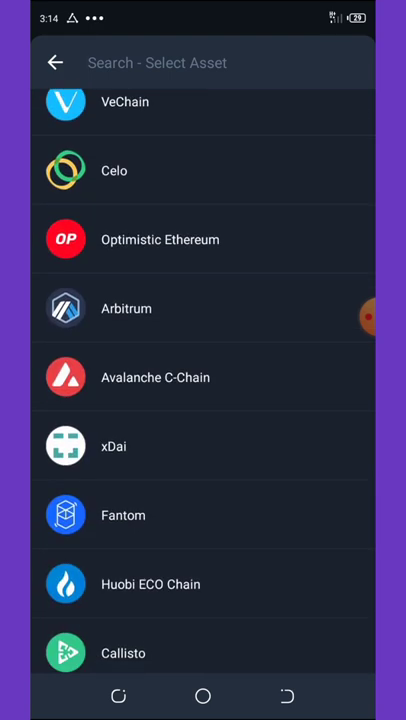
scroll("down", 3)
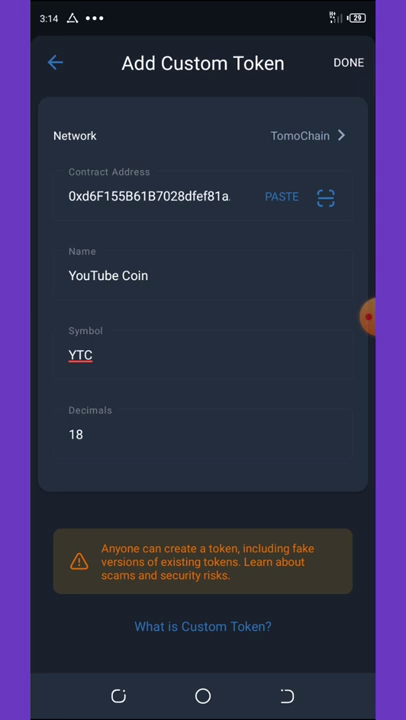
left_click(347, 62)
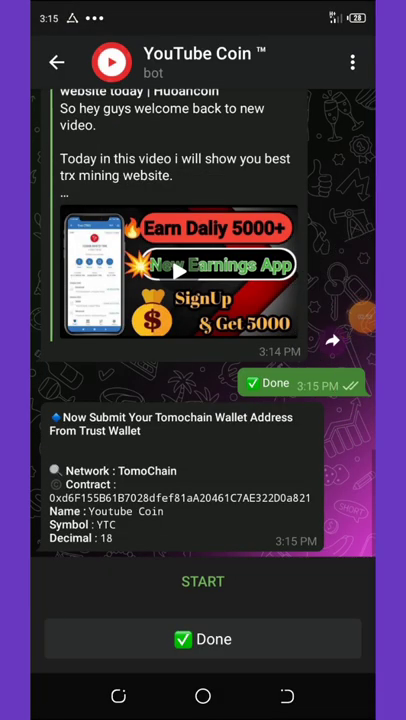
Step: Reply Done to the bot, then restart it with /start to resend the airdrop welcome
left_click(202, 639)
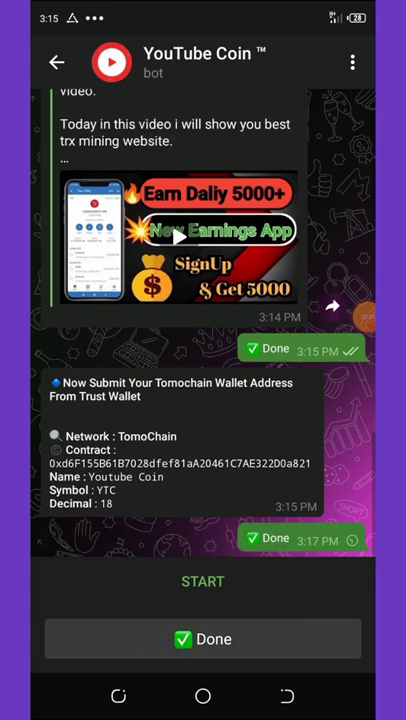
scroll("down", 3)
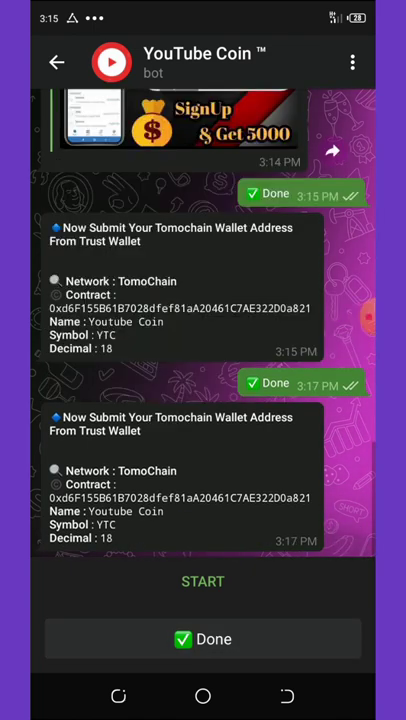
left_click(203, 581)
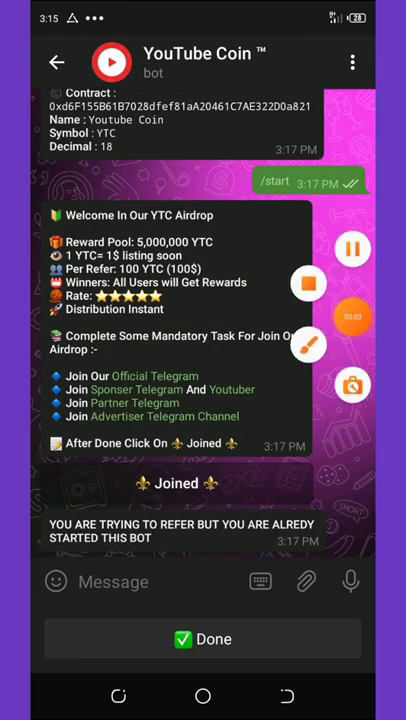
left_click(203, 639)
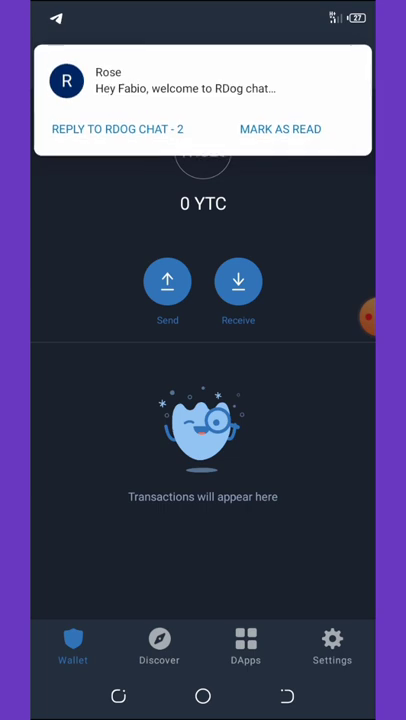
Step: Open the YTC token's Receive screen to copy the wallet address
left_click(238, 282)
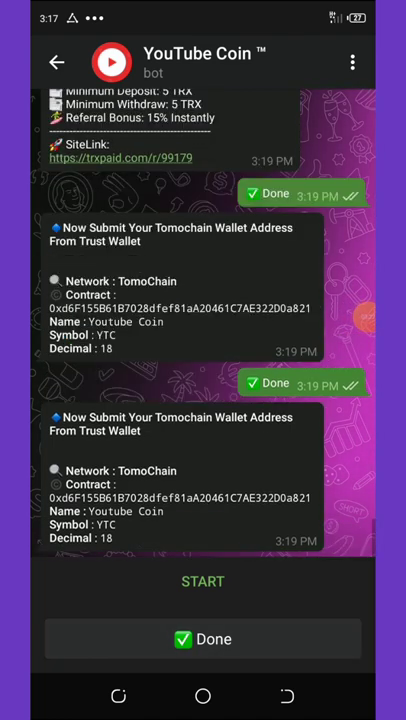
Step: Send the Trust Wallet address to the bot and claim the 100 YTC giveaway
left_click(150, 399)
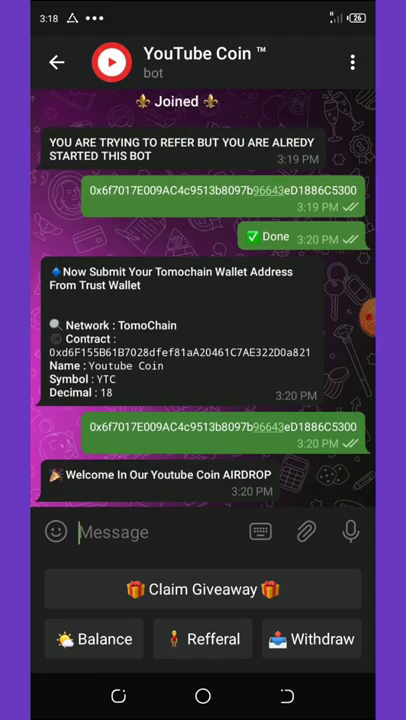
left_click(202, 589)
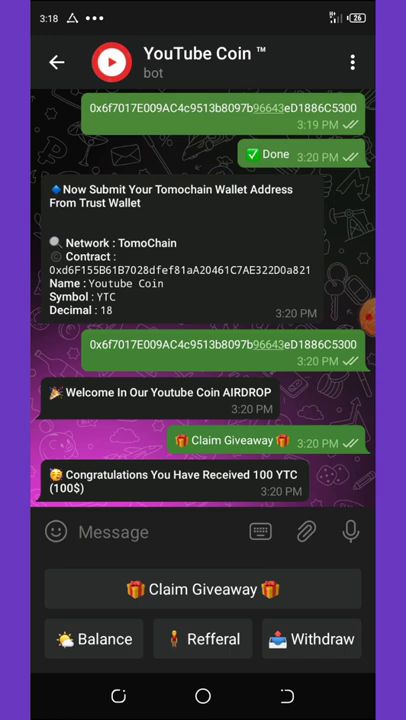
Step: Use Withdraw, Balance and Refferal to see 100 YTC, the 500 YTC minimum, and the referral link
left_click(311, 639)
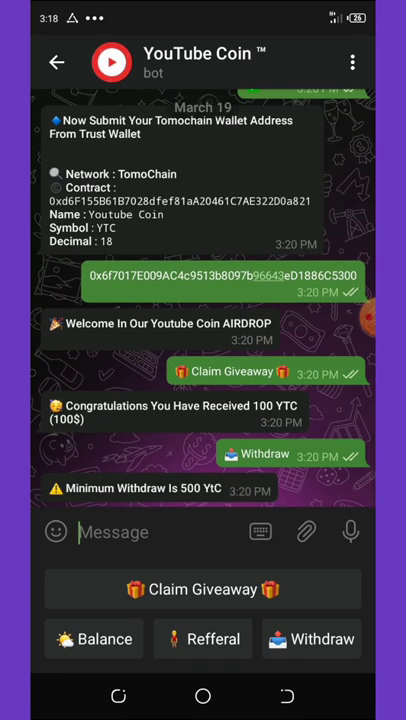
left_click(93, 639)
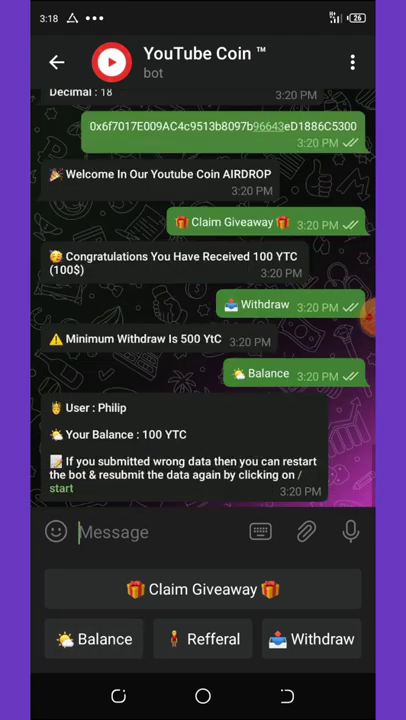
left_click(202, 639)
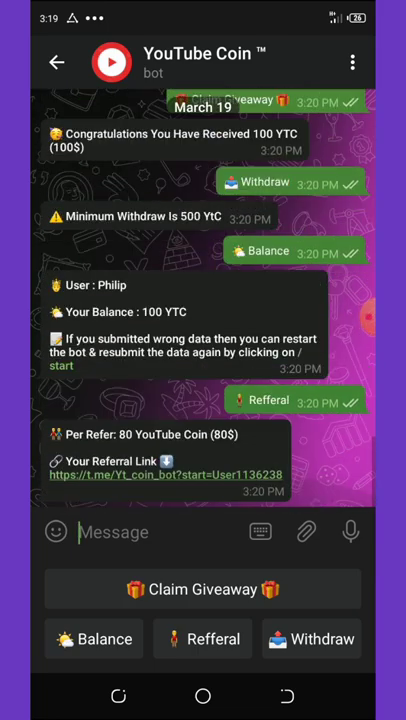
scroll("up", 3)
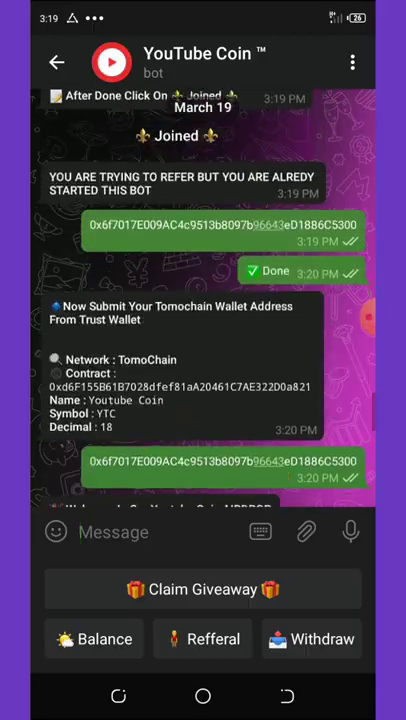
scroll("down", 3)
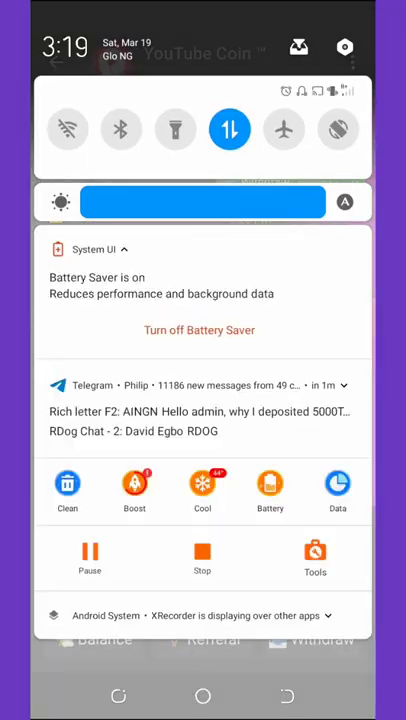